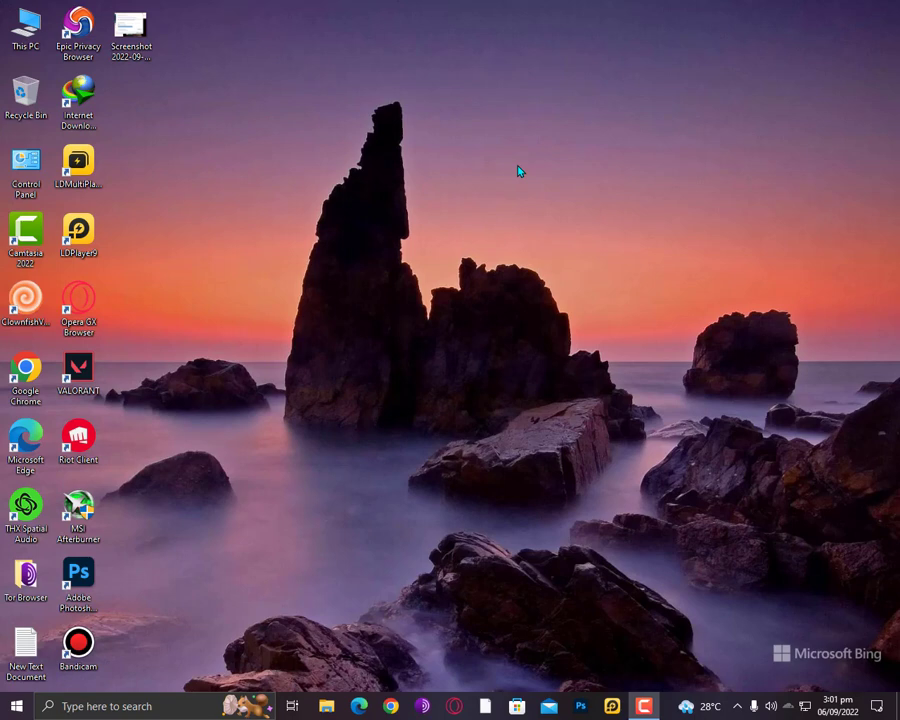
Bring up the desktop context menu to reach the NVIDIA Control Panel.
{"action": "right_click", "coordinate": [220, 240]}
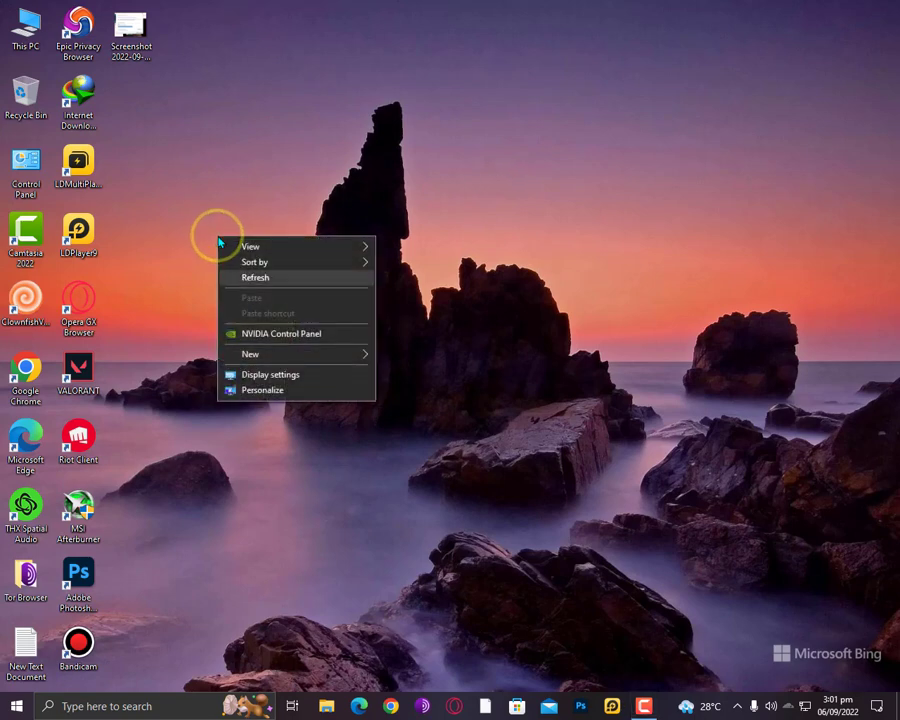
{"action": "mouse_move", "coordinate": [292, 308]}
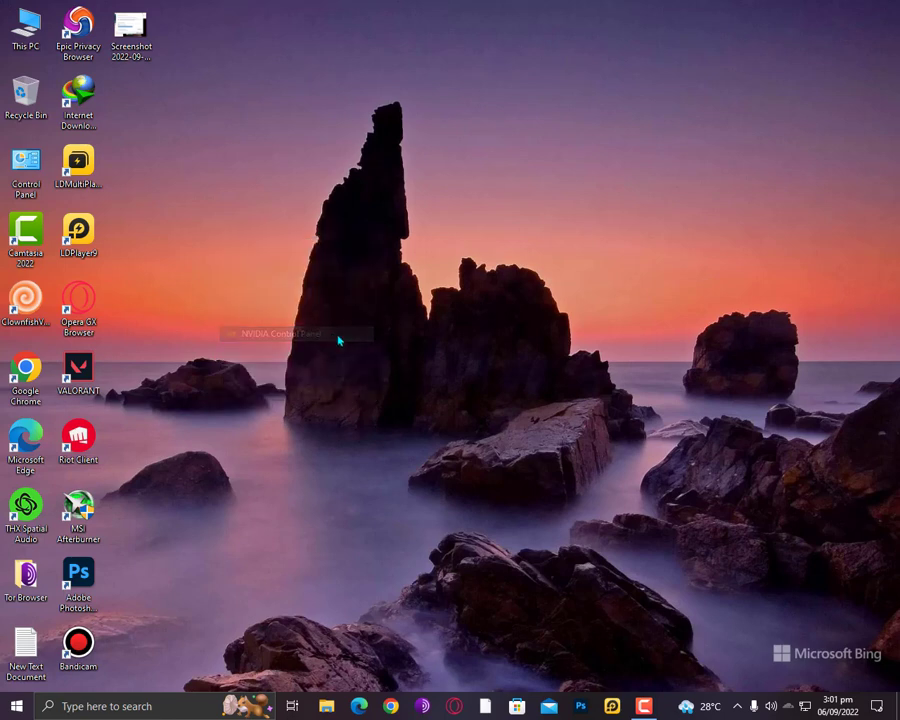
{"action": "mouse_move", "coordinate": [466, 372]}
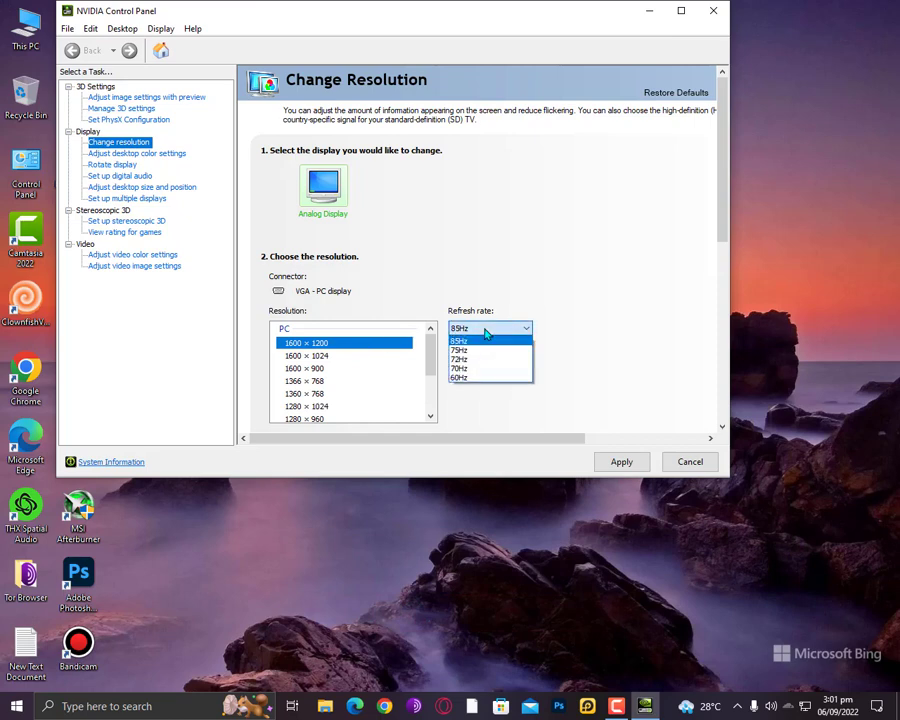
{"action": "mouse_move", "coordinate": [466, 378]}
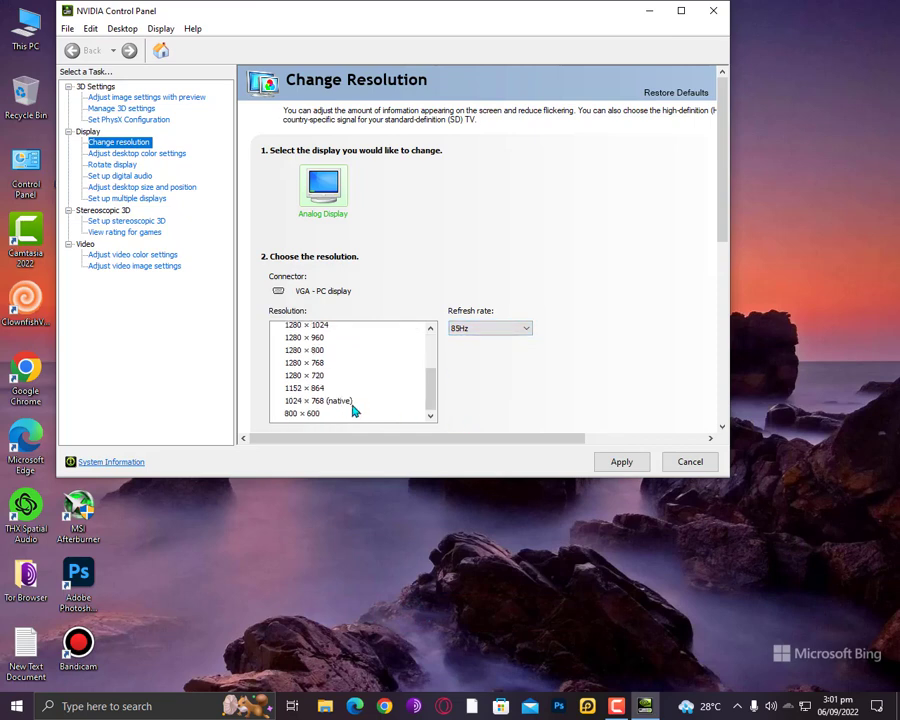
Pick the native resolution with a 75Hz refresh rate, then leave the NVIDIA Control Panel.
{"action": "left_click", "coordinate": [320, 400]}
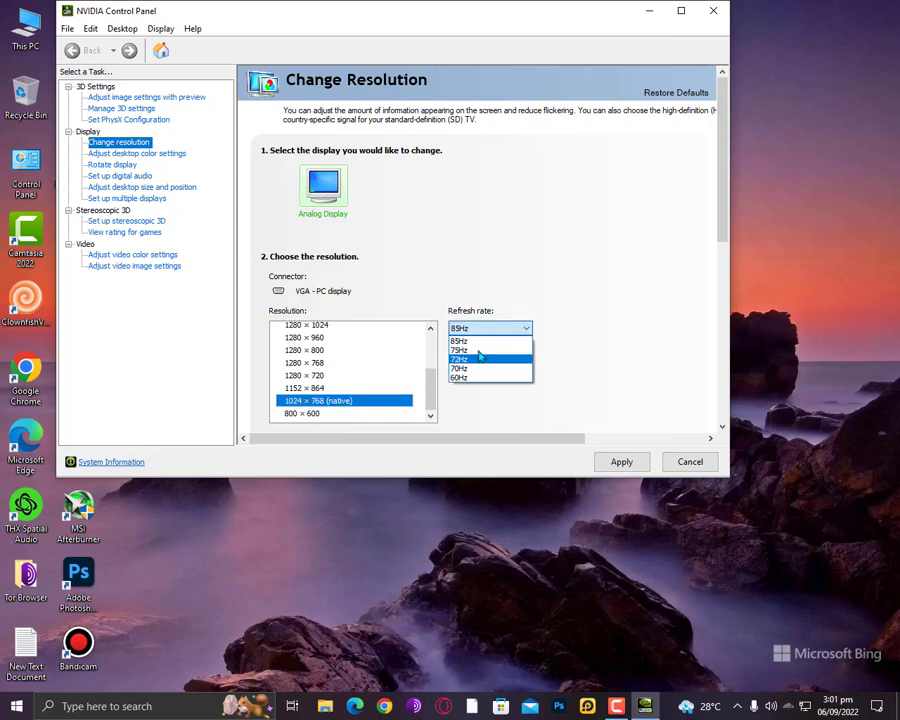
{"action": "left_click", "coordinate": [458, 328]}
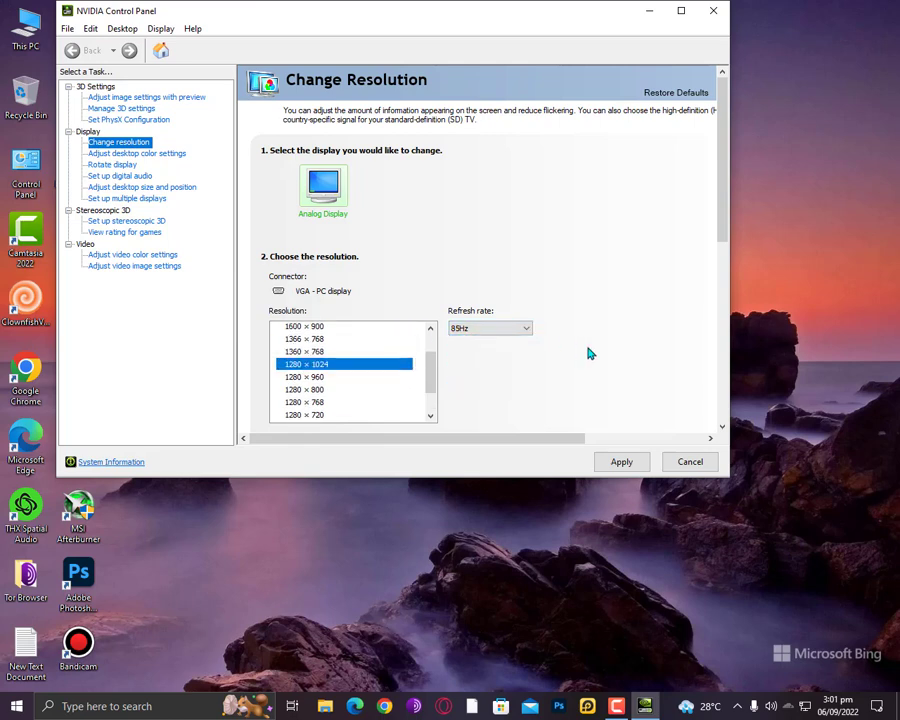
{"action": "mouse_move", "coordinate": [688, 460]}
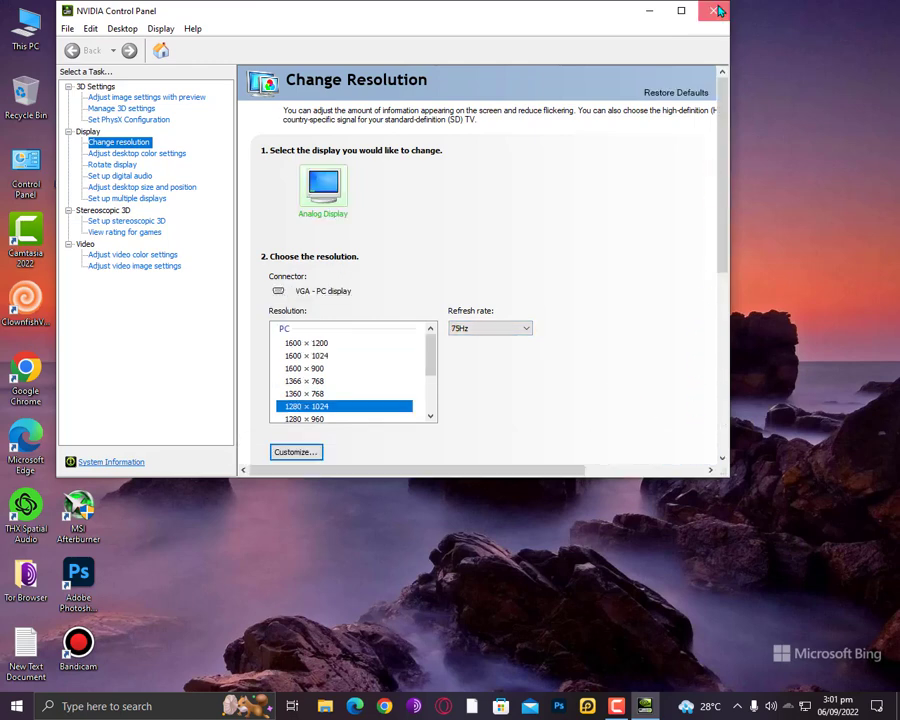
{"action": "left_click", "coordinate": [716, 12]}
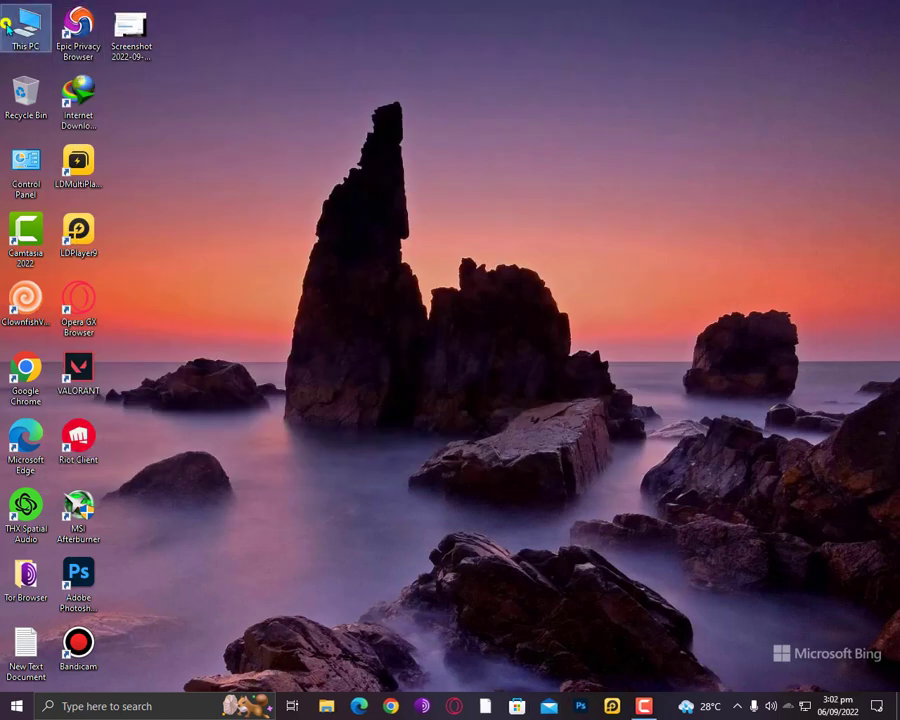
Reach Device Manager through This PC's Properties / About page.
{"action": "right_click", "coordinate": [26, 20]}
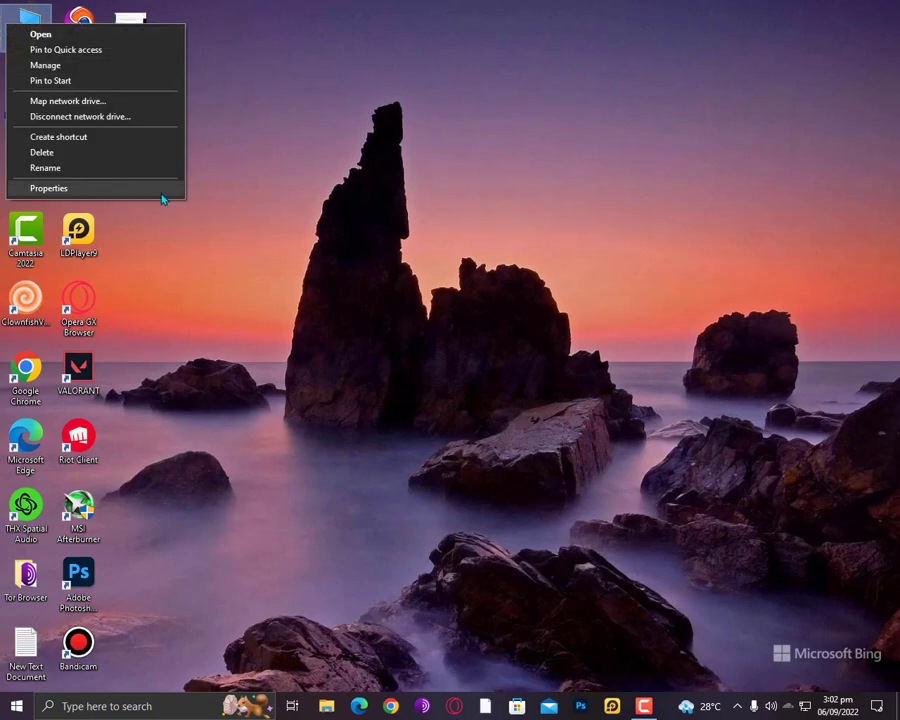
{"action": "left_click", "coordinate": [48, 188]}
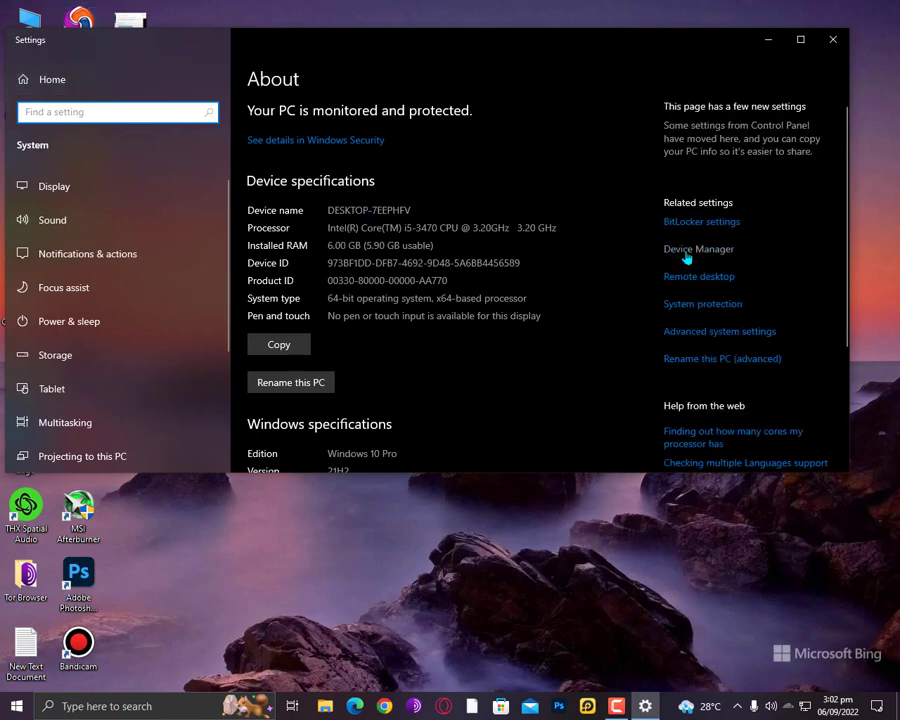
{"action": "left_click", "coordinate": [698, 248]}
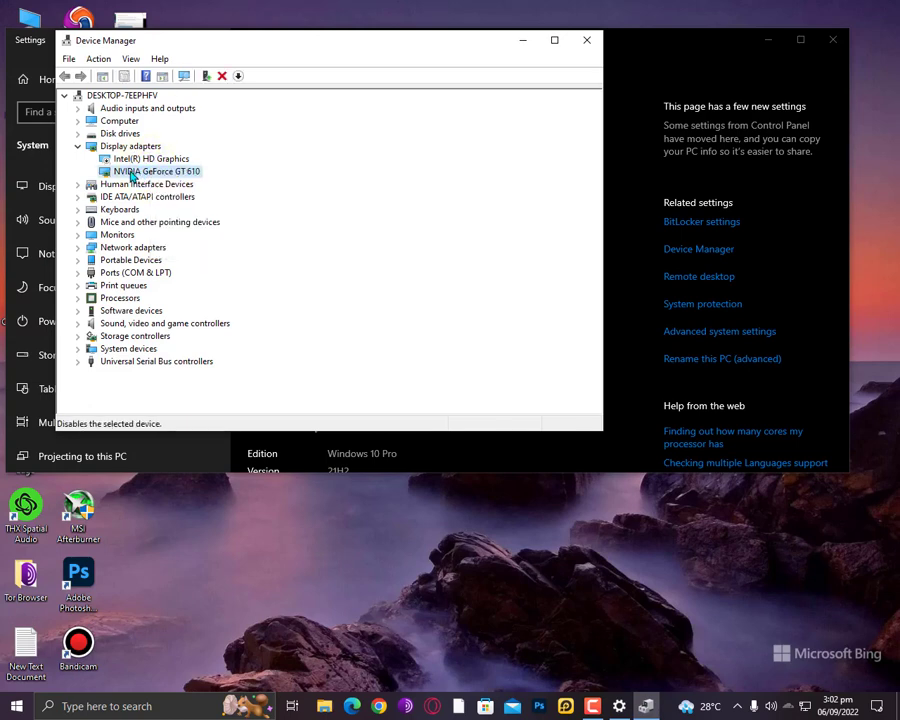
Start Update driver for the NVIDIA GeForce GT 610, choosing to browse this computer for drivers.
{"action": "right_click", "coordinate": [156, 172]}
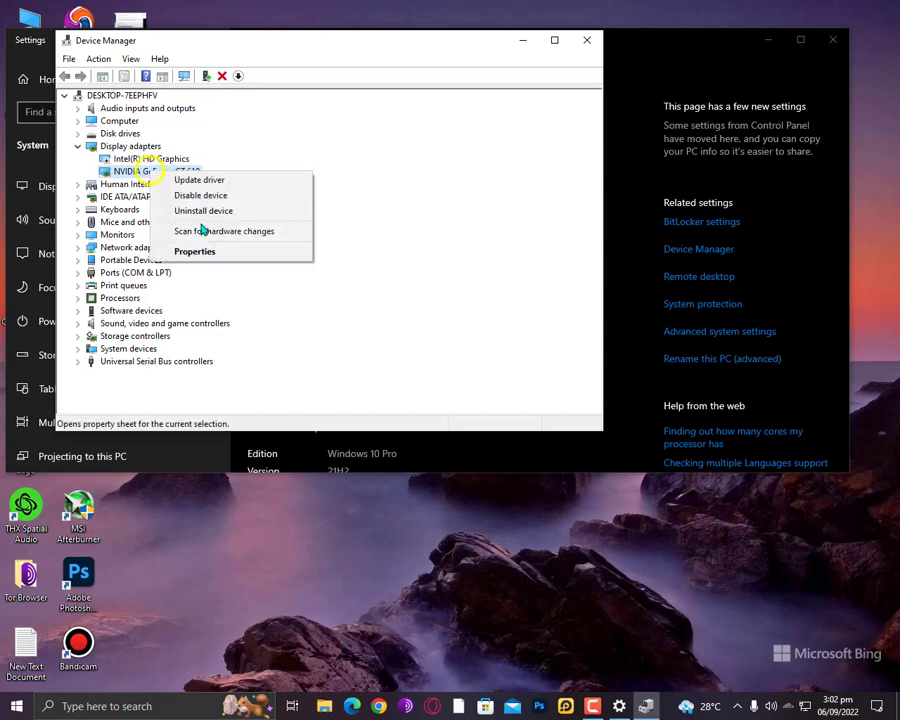
{"action": "left_click", "coordinate": [194, 252]}
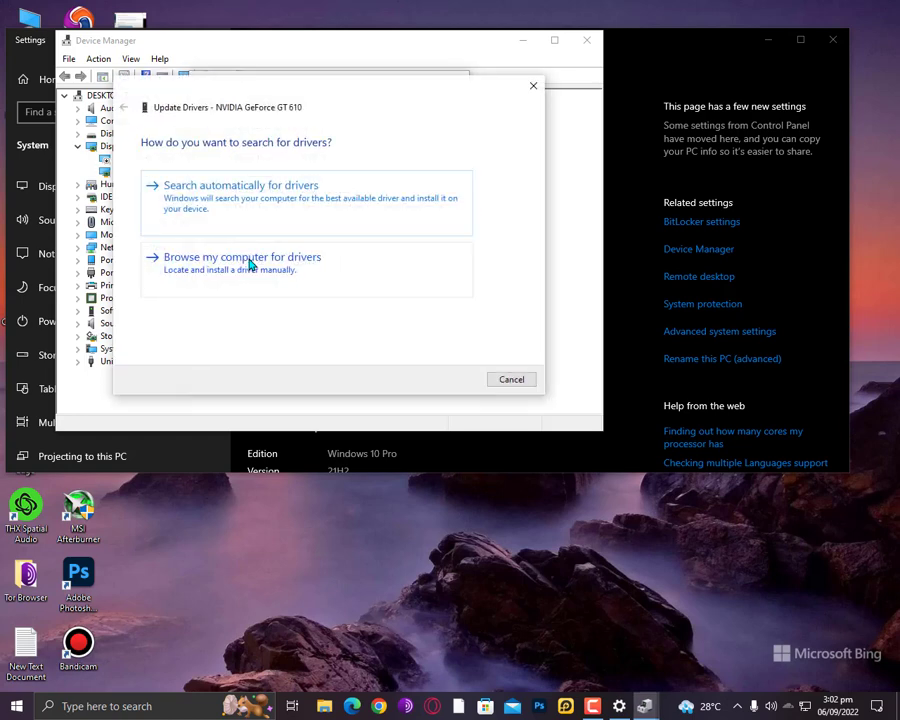
{"action": "mouse_move", "coordinate": [318, 274]}
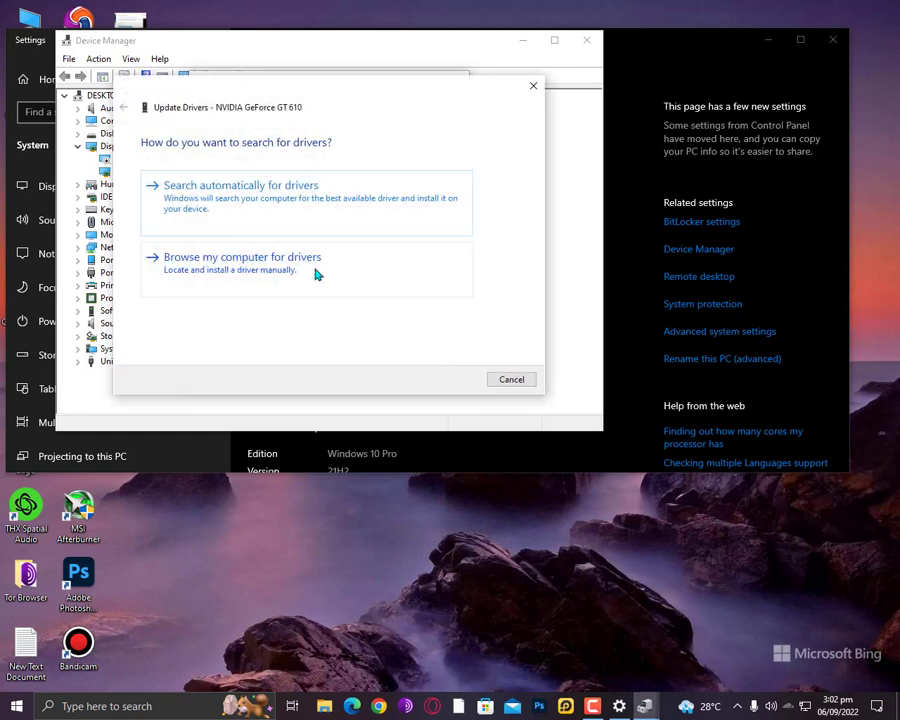
{"action": "left_click", "coordinate": [242, 256]}
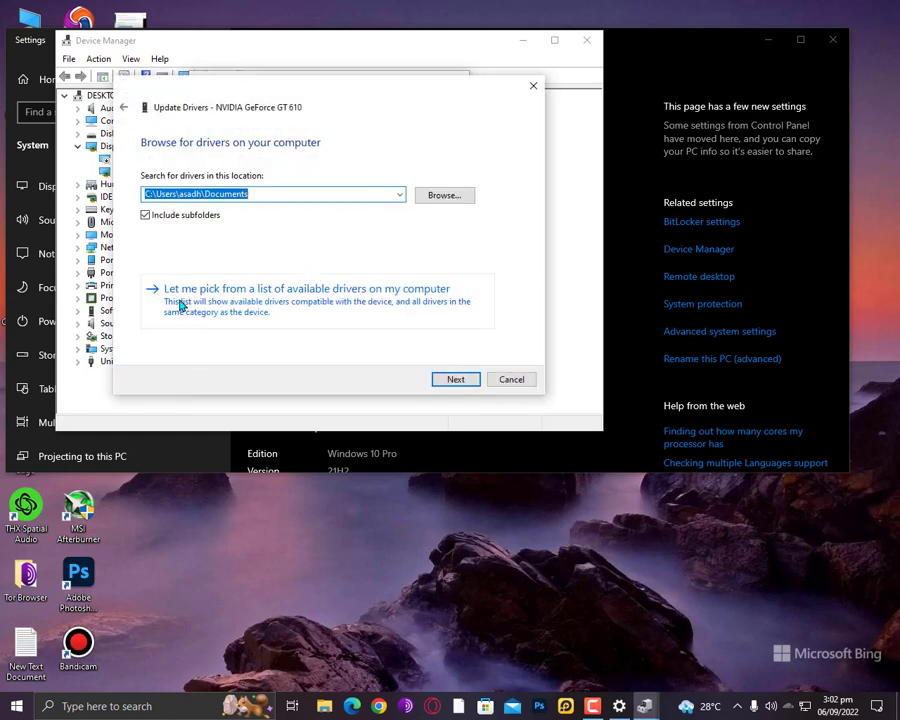
{"action": "mouse_move", "coordinate": [292, 308]}
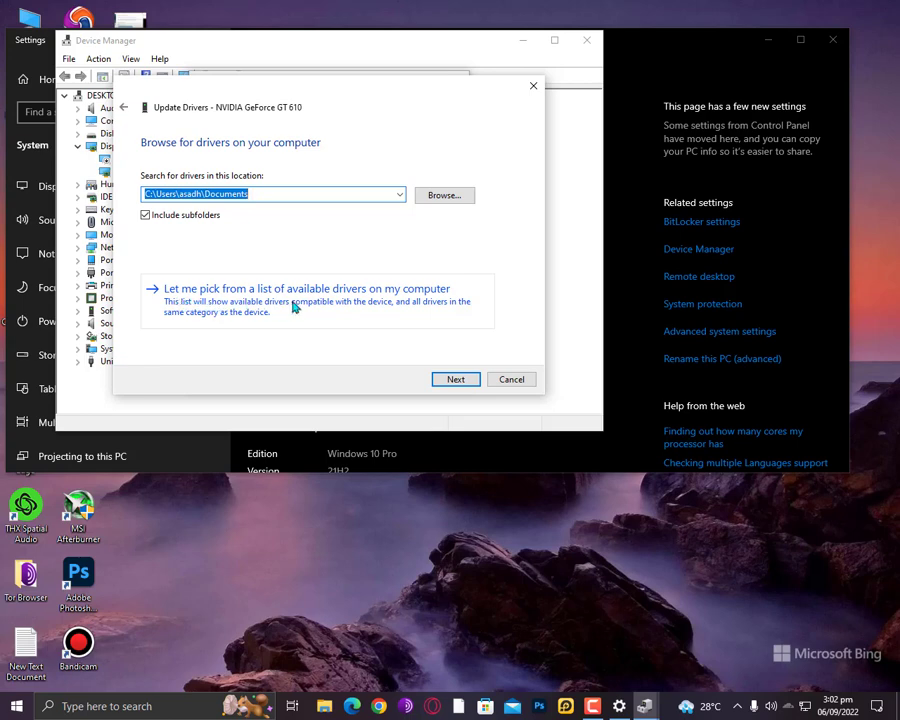
From the compatible hardware list, settle on the 2017 GeForce GT 610 driver version.
{"action": "left_click", "coordinate": [308, 288]}
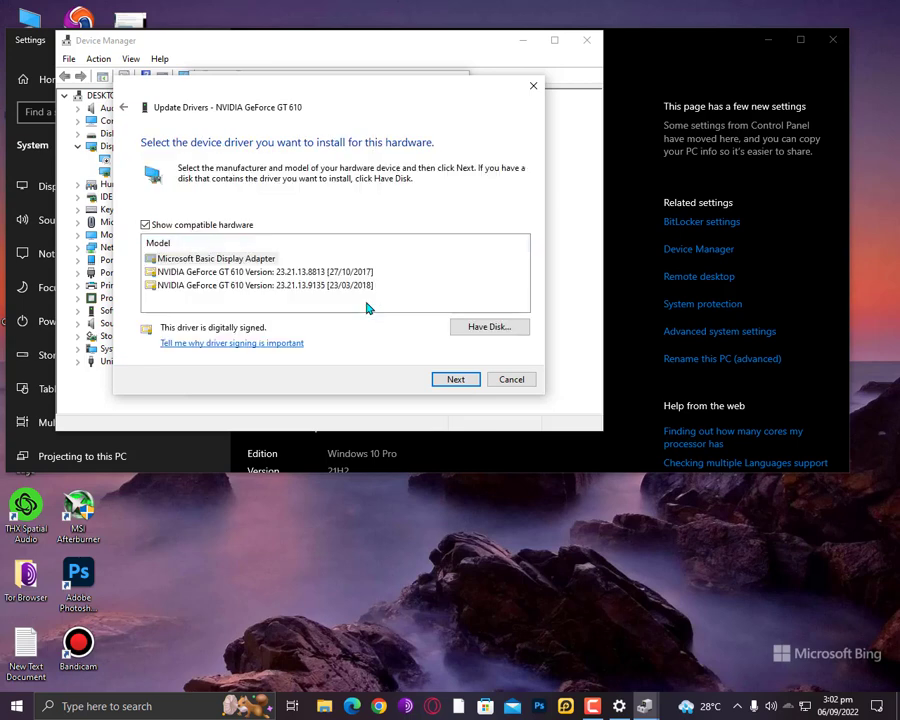
{"action": "left_click", "coordinate": [262, 272]}
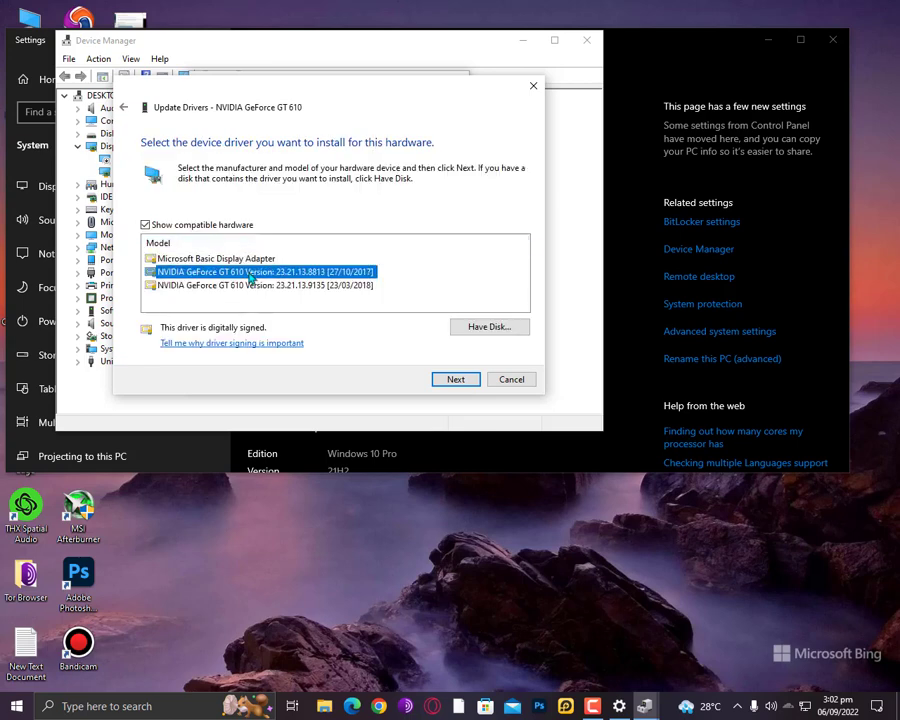
{"action": "left_click", "coordinate": [264, 284]}
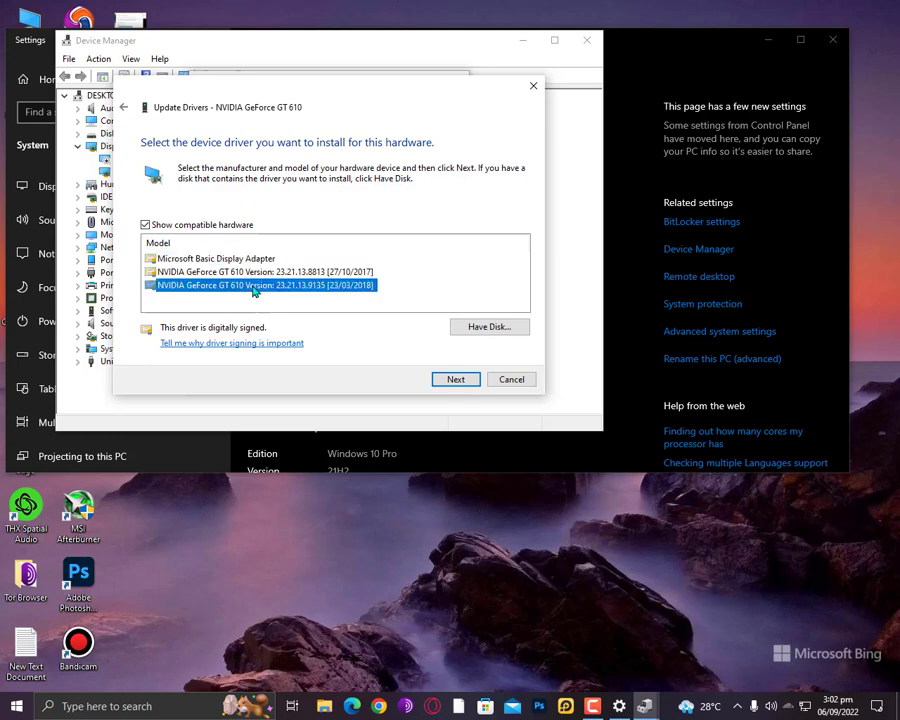
{"action": "mouse_move", "coordinate": [298, 292]}
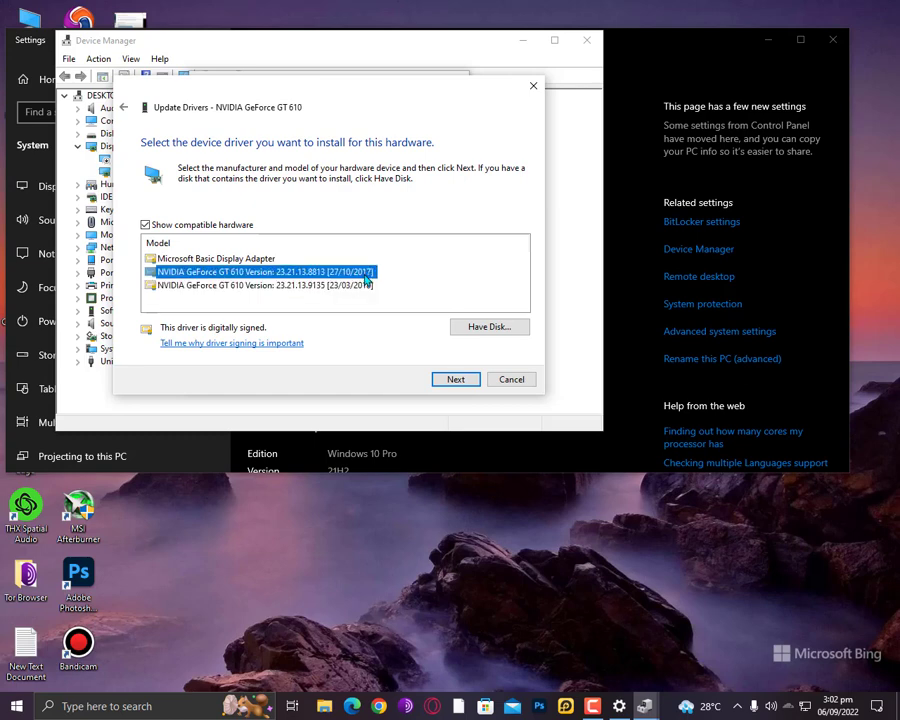
{"action": "left_click", "coordinate": [262, 284]}
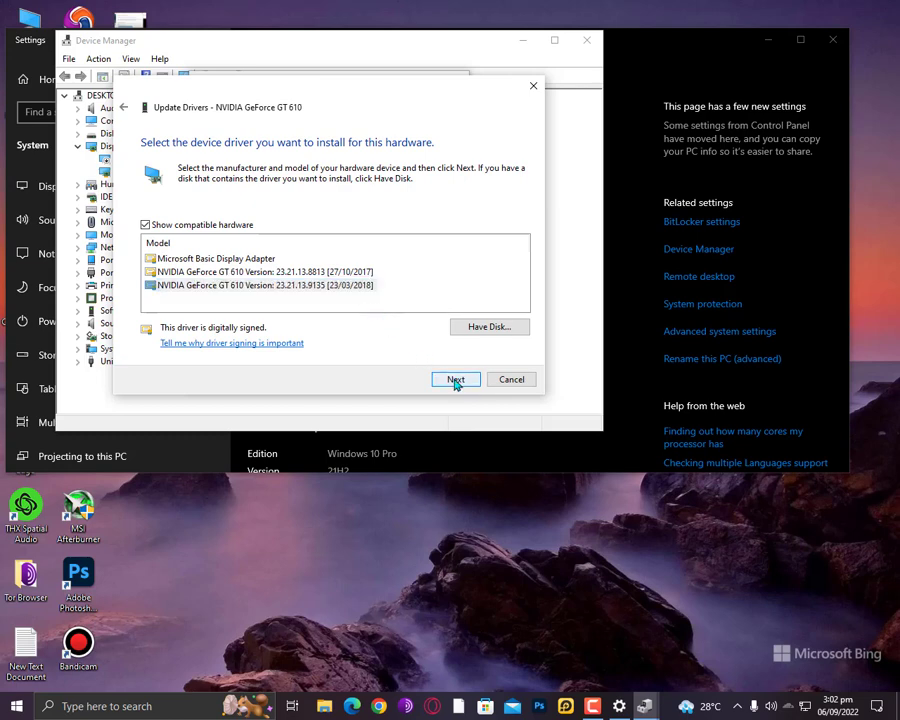
Begin installing the selected GT 610 driver and dismiss the open-dialogs warning.
{"action": "left_click", "coordinate": [456, 380]}
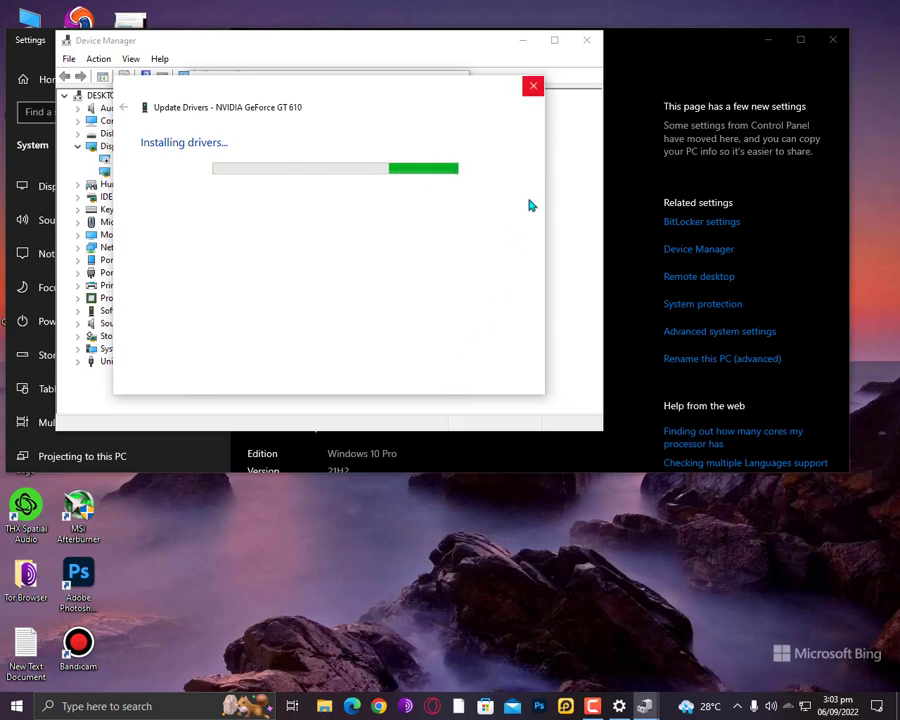
{"action": "left_click", "coordinate": [532, 84]}
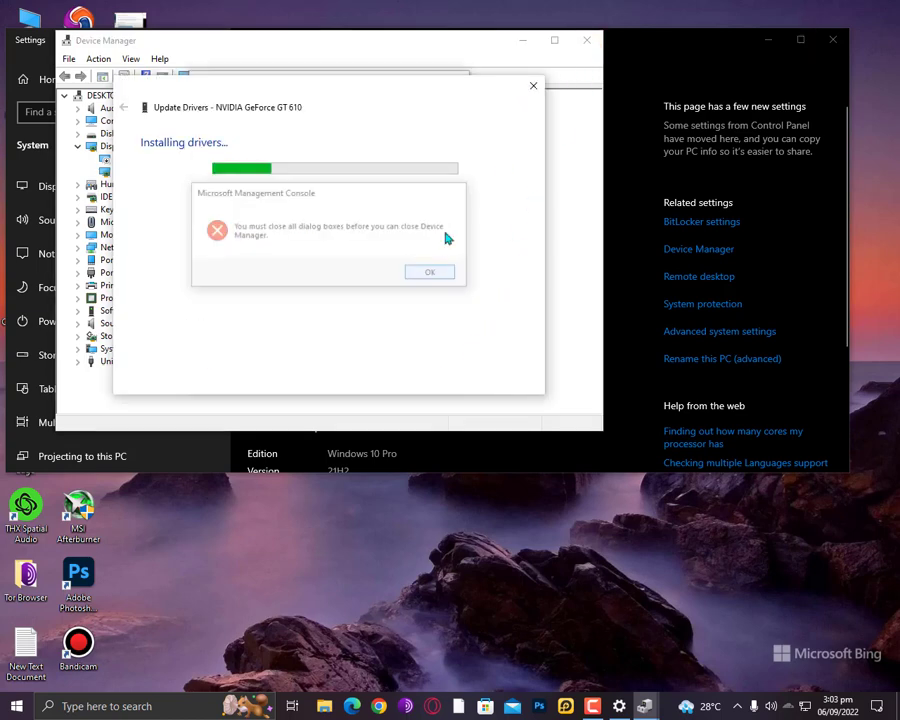
{"action": "left_click", "coordinate": [428, 272]}
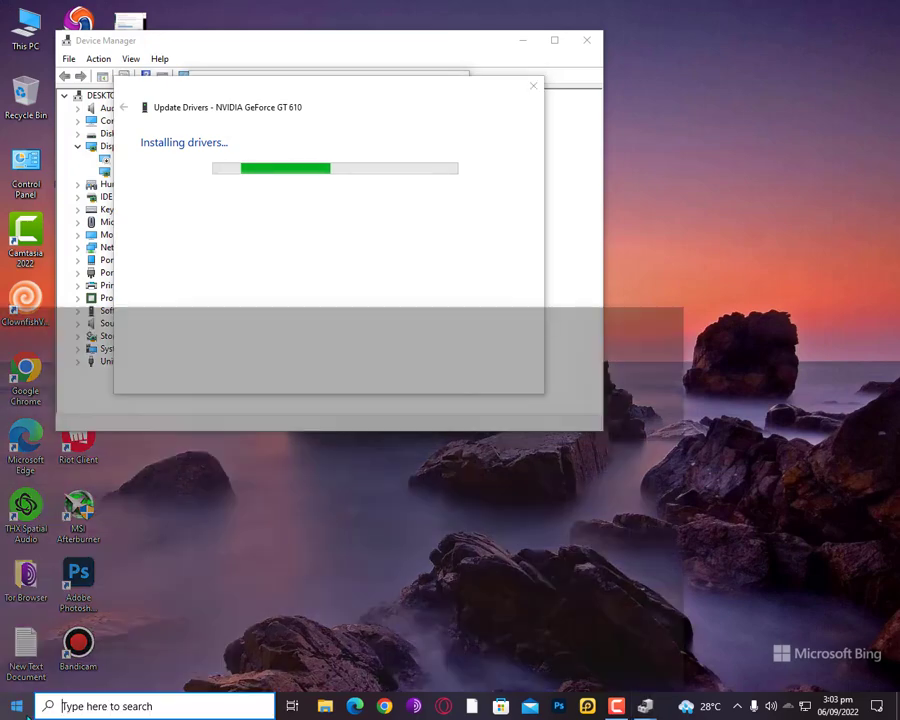
Maximize Registry Editor and browse to HKEY_CURRENT_USER\Control Panel\Desktop to list its values.
{"action": "left_click", "coordinate": [16, 706]}
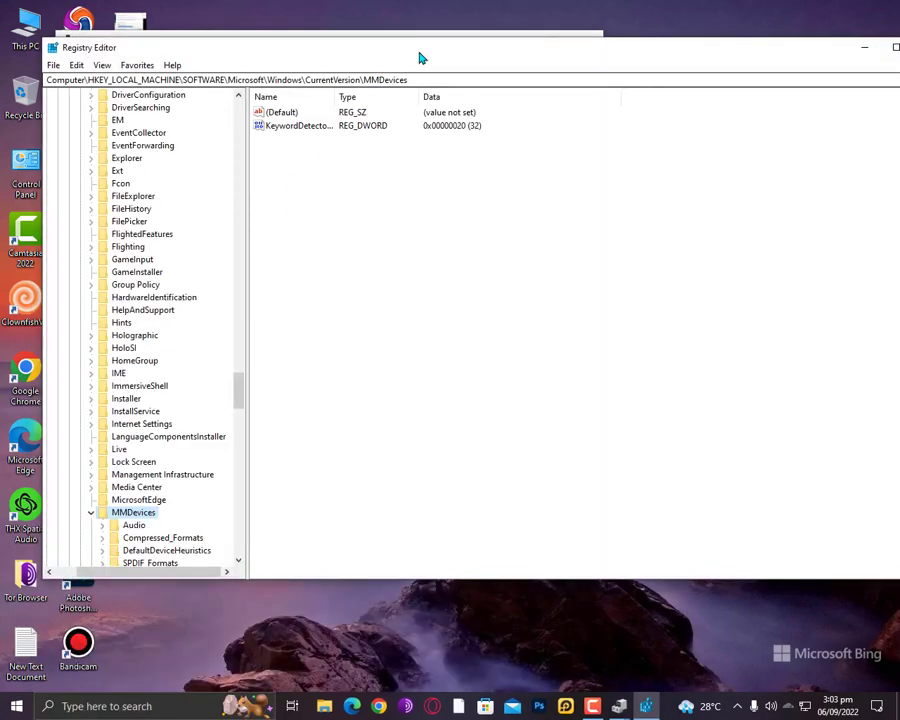
{"action": "left_click", "coordinate": [896, 48]}
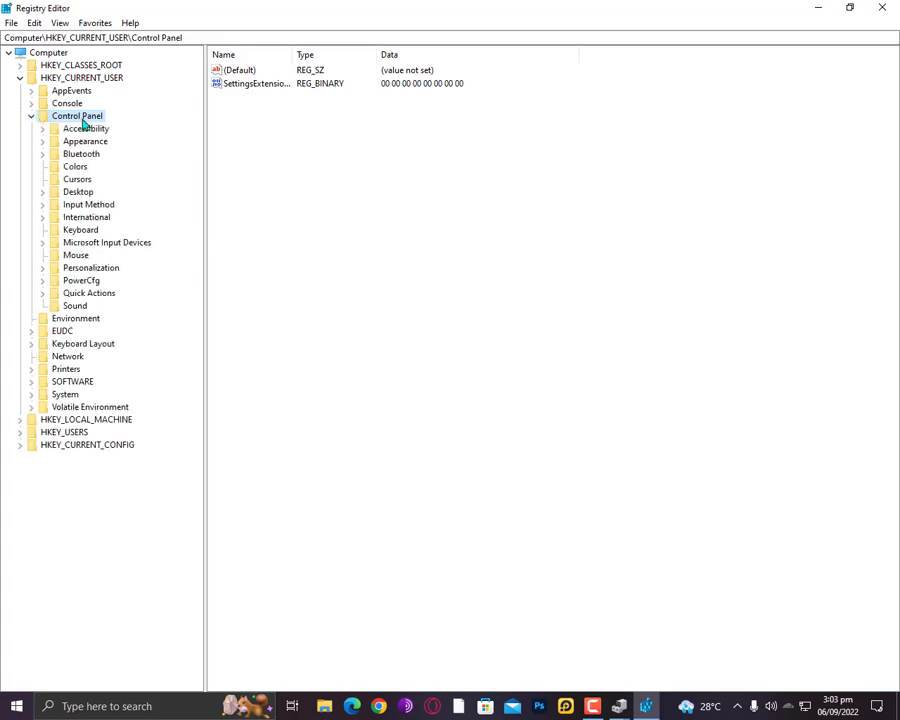
{"action": "left_click", "coordinate": [76, 192]}
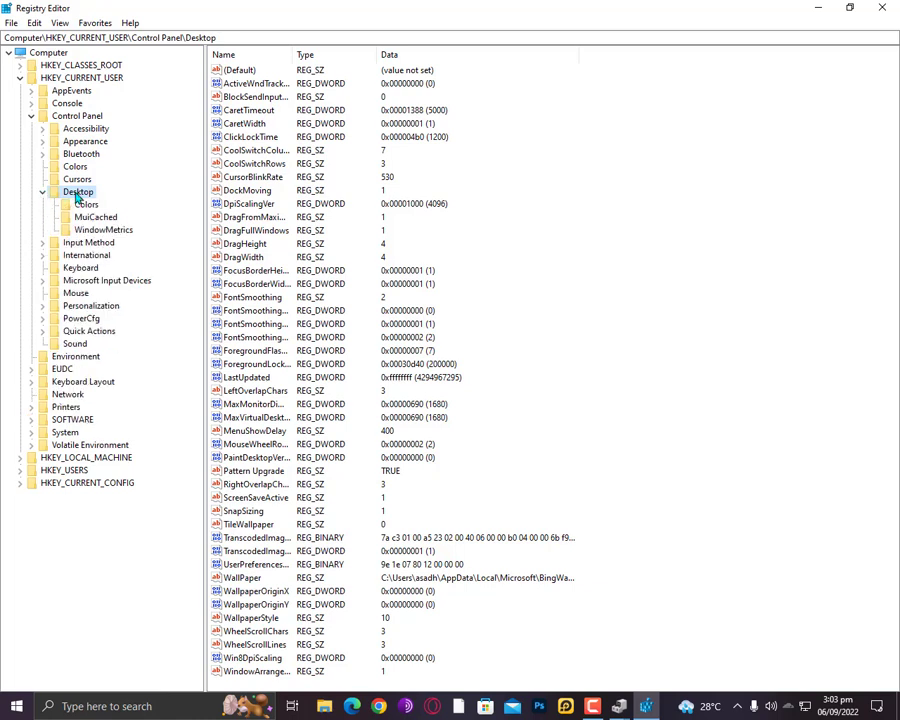
{"action": "left_click", "coordinate": [252, 310]}
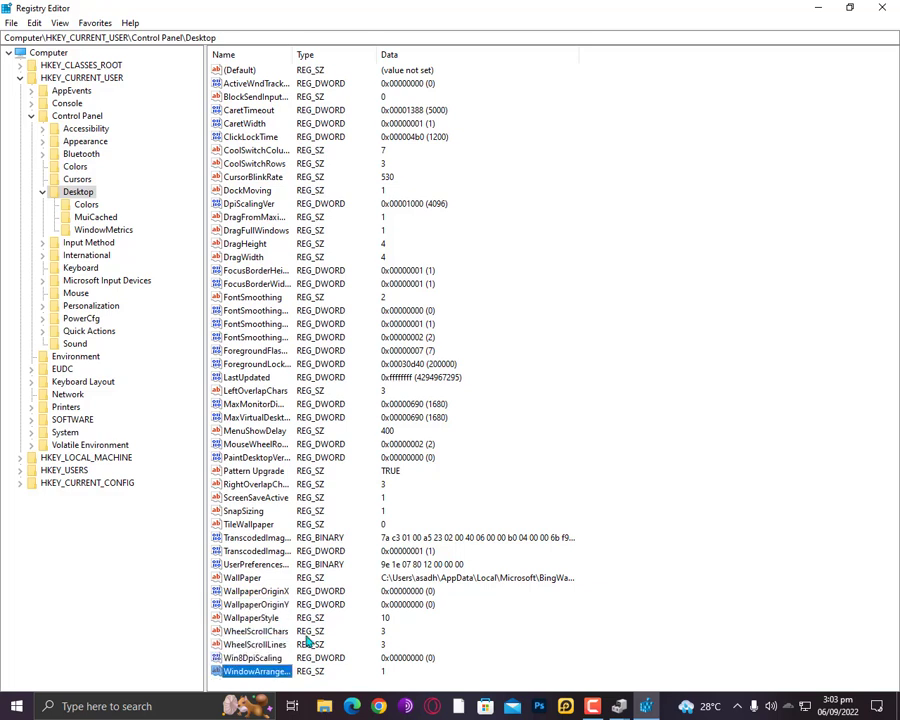
Modify the Win8DpiScaling DWORD's data and confirm the edit dialog.
{"action": "right_click", "coordinate": [252, 656]}
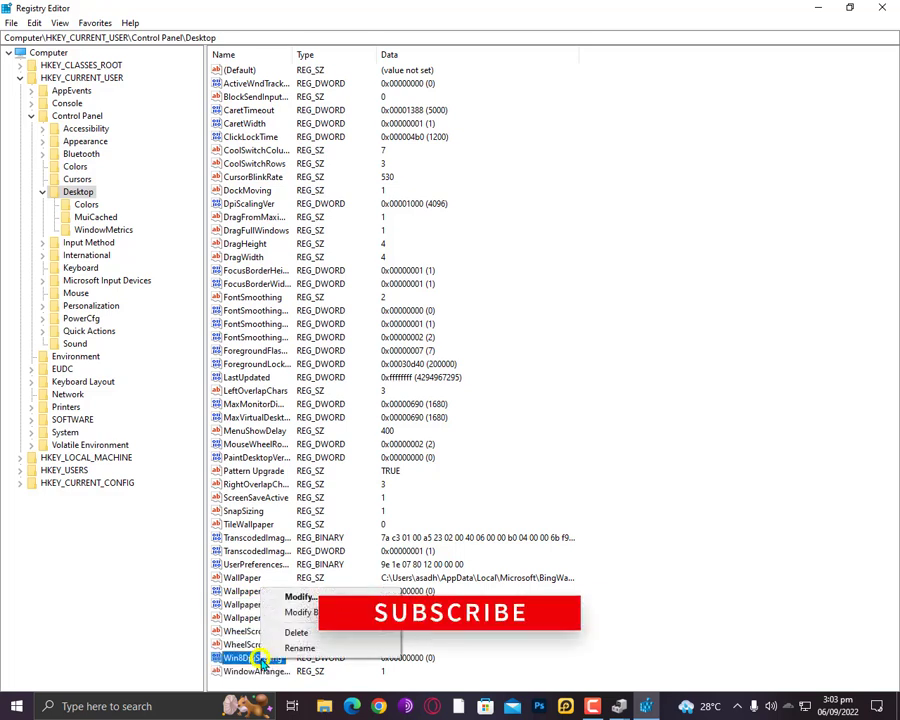
{"action": "left_click", "coordinate": [300, 596]}
{"action": "type", "text": "1"}
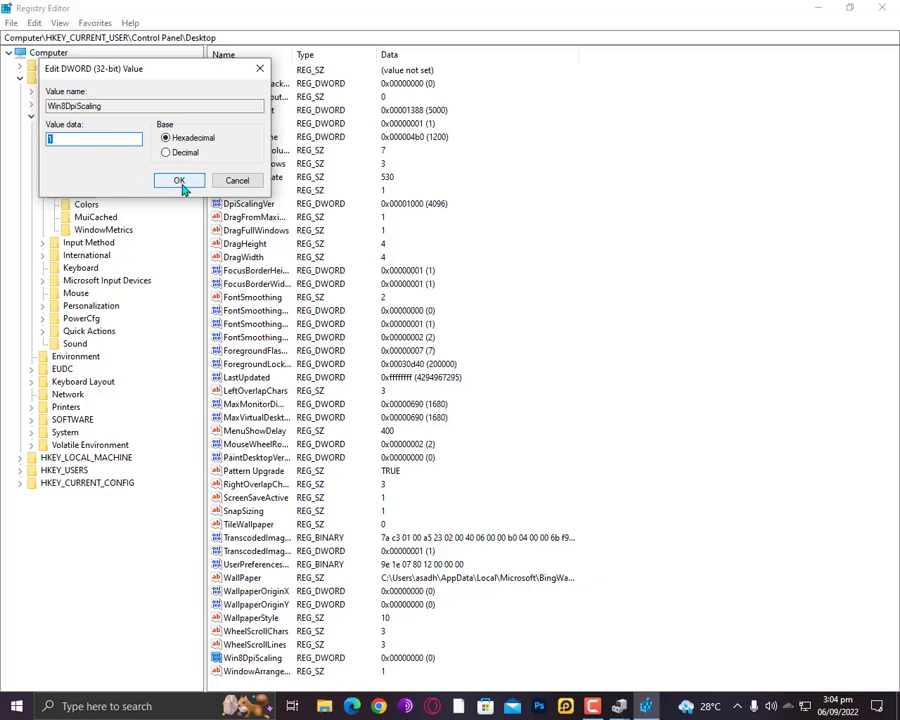
{"action": "left_click", "coordinate": [180, 180]}
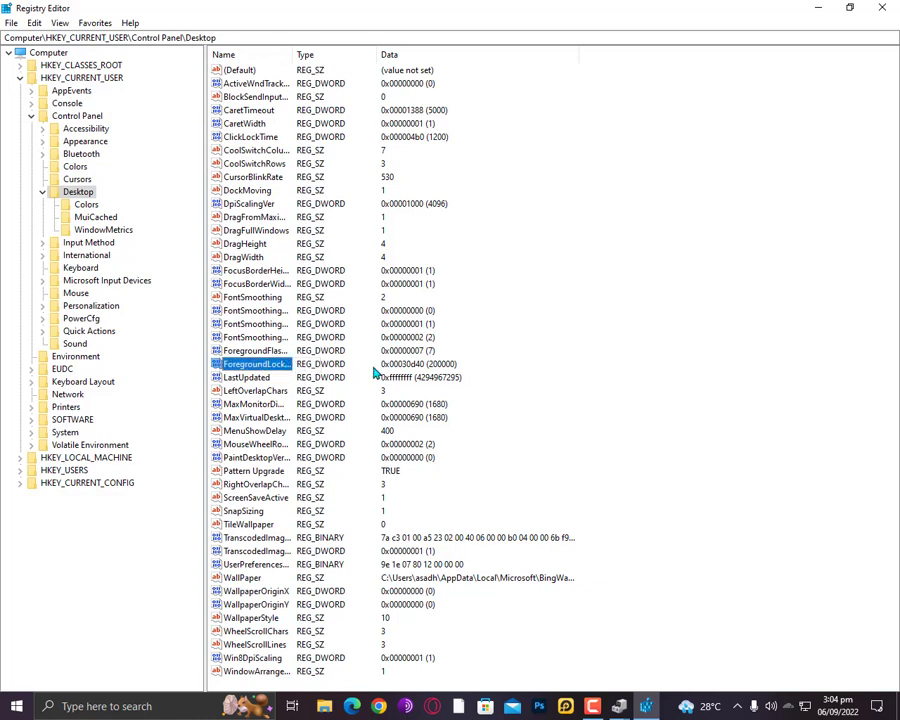
{"action": "left_click", "coordinate": [244, 376]}
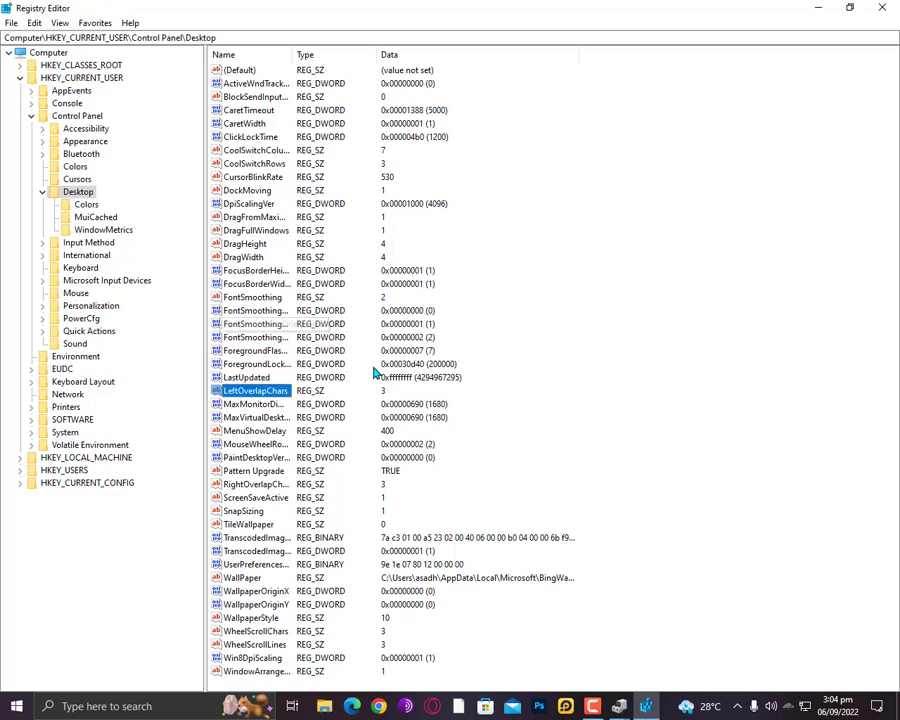
Create a new DWORD (32-bit) value in the Desktop key and start renaming it.
{"action": "right_click", "coordinate": [604, 412]}
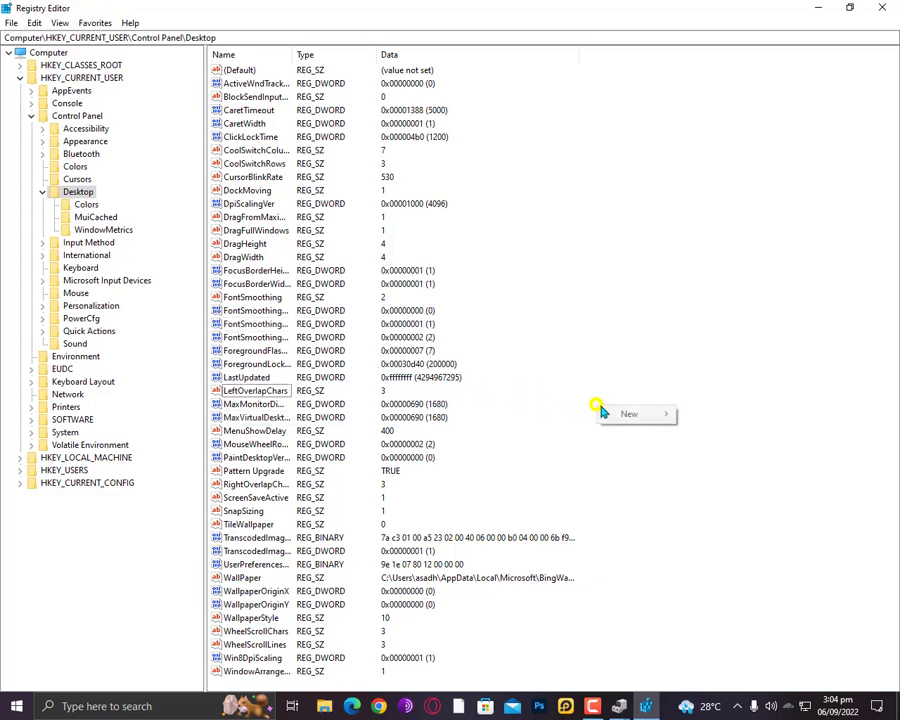
{"action": "left_click", "coordinate": [628, 412]}
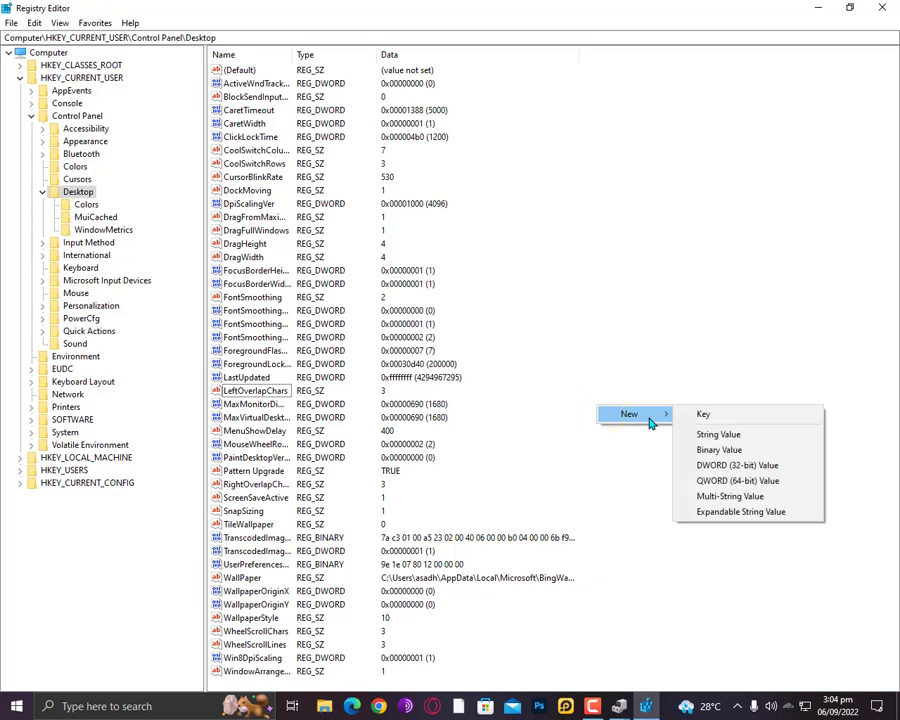
{"action": "mouse_move", "coordinate": [736, 434]}
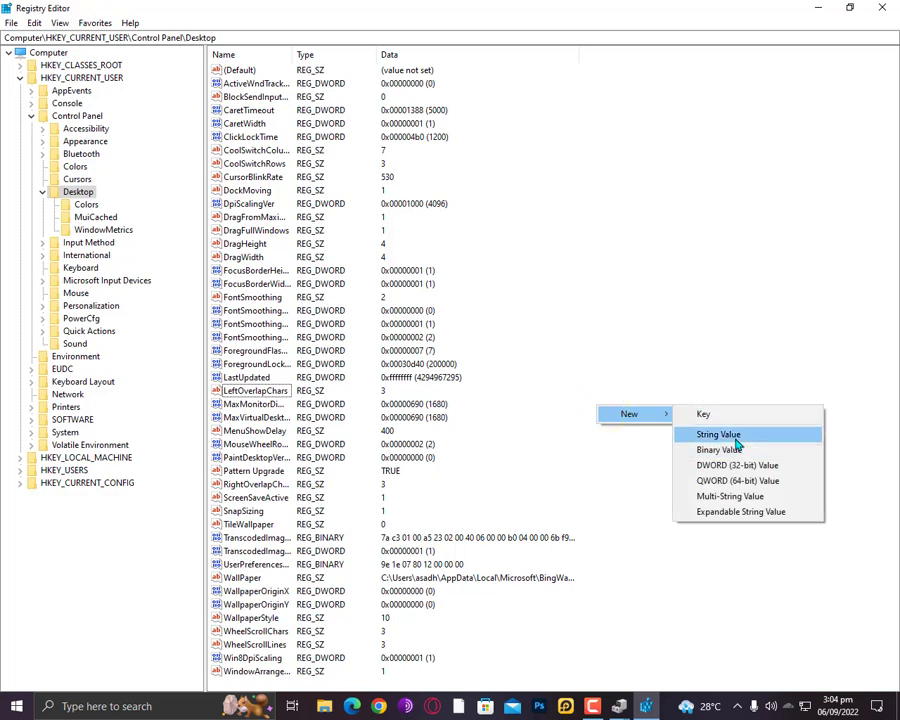
{"action": "mouse_move", "coordinate": [736, 464]}
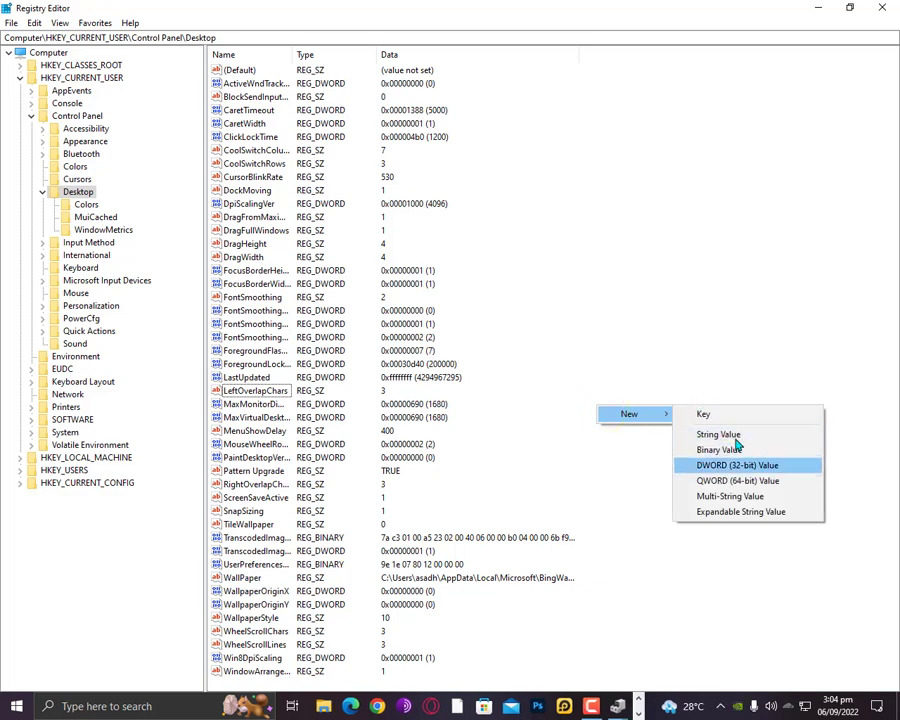
{"action": "left_click", "coordinate": [738, 464]}
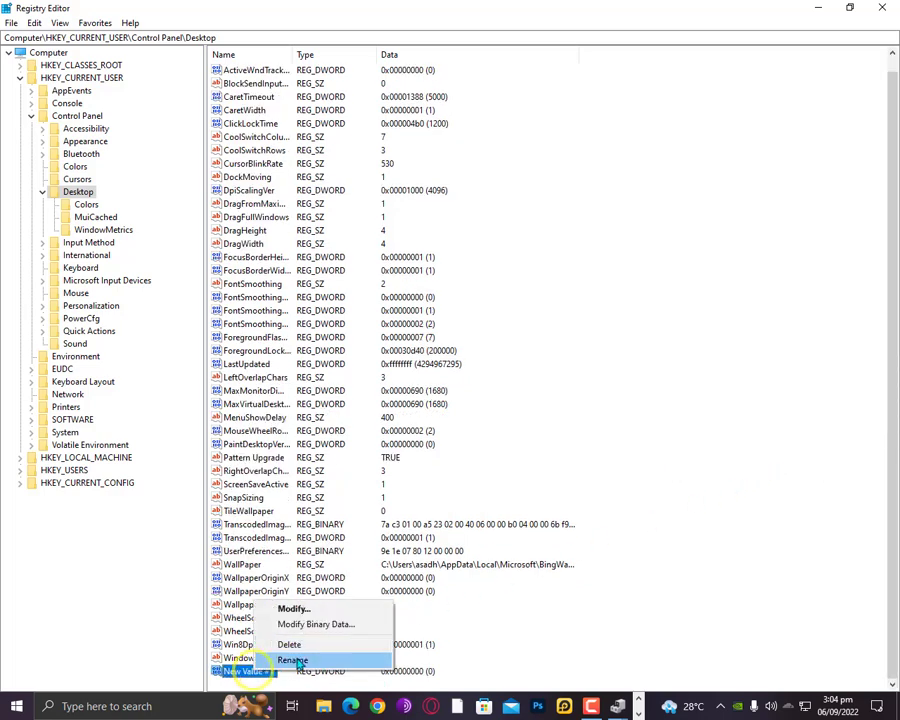
{"action": "left_click", "coordinate": [292, 660]}
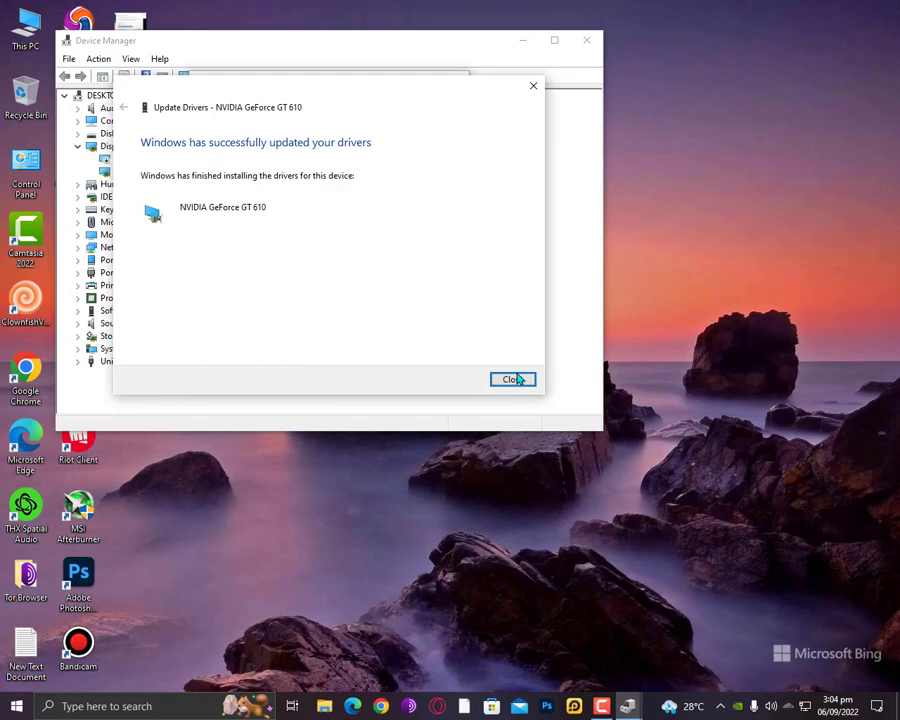
Dismiss the driver-update success message and the warning, closing Device Manager.
{"action": "left_click", "coordinate": [512, 380]}
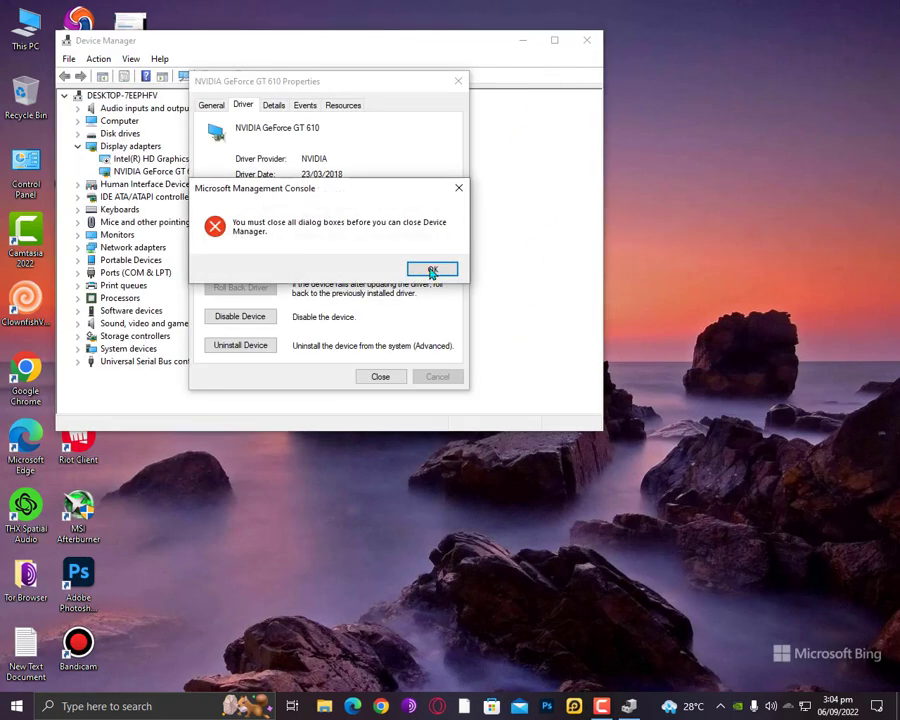
{"action": "left_click", "coordinate": [432, 272]}
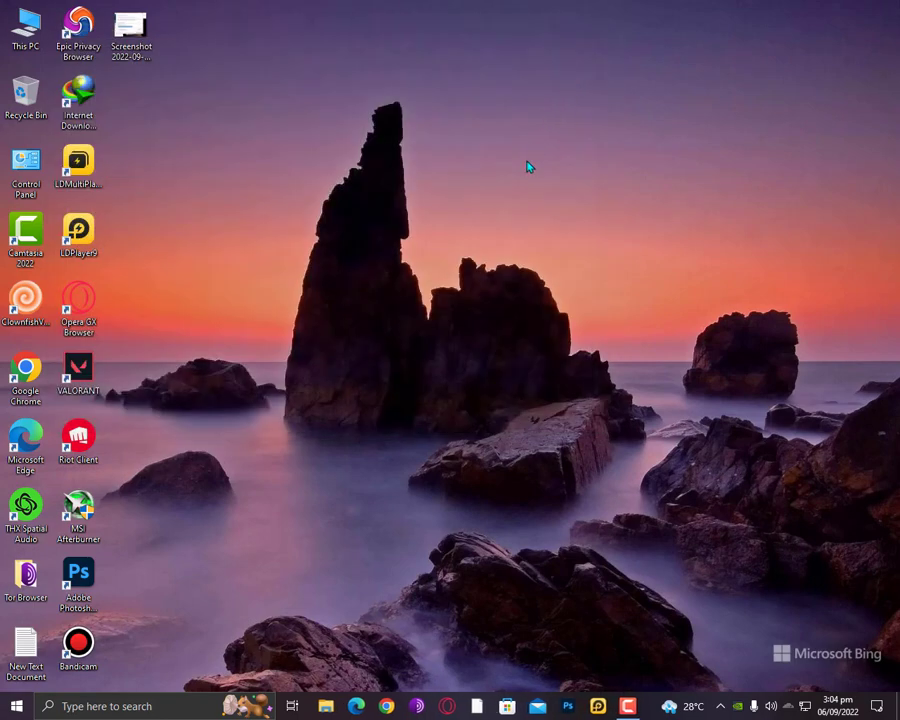